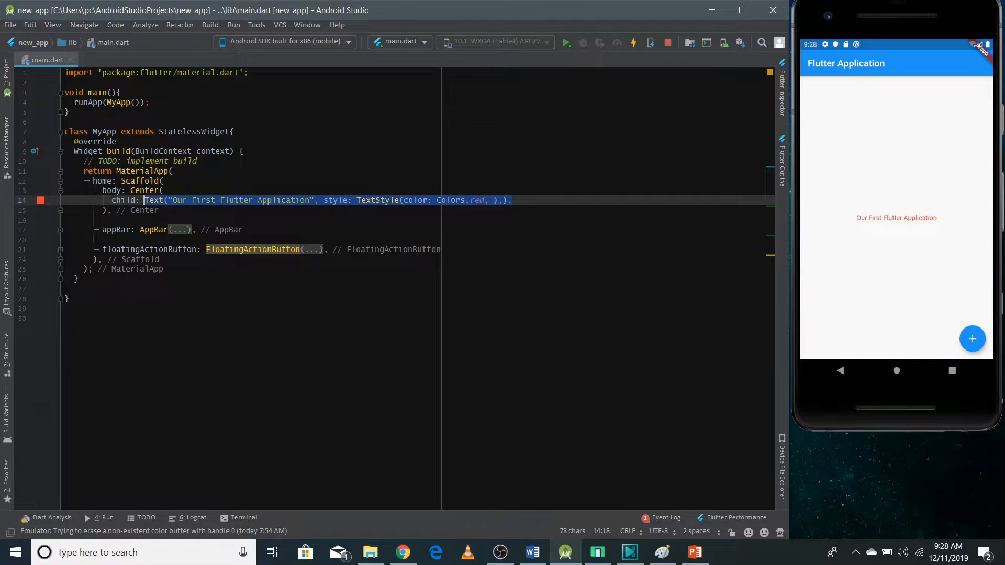
Replace the Center's Text with a FlatButton whose child is Text("Register").
{"action": "type", "text": "FlatButton("}
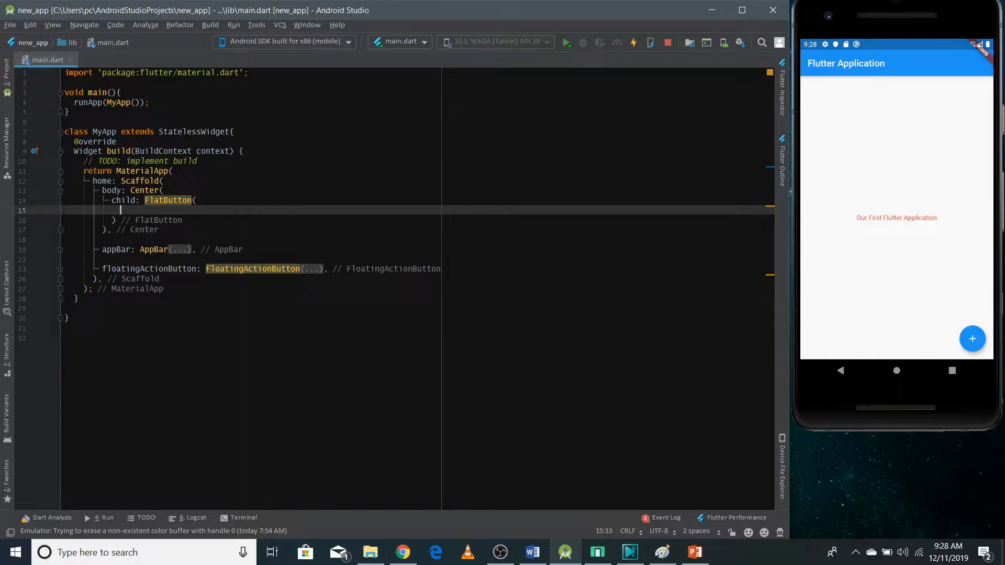
{"action": "mouse_move", "coordinate": [147, 203]}
{"action": "type", "text": "child:"}
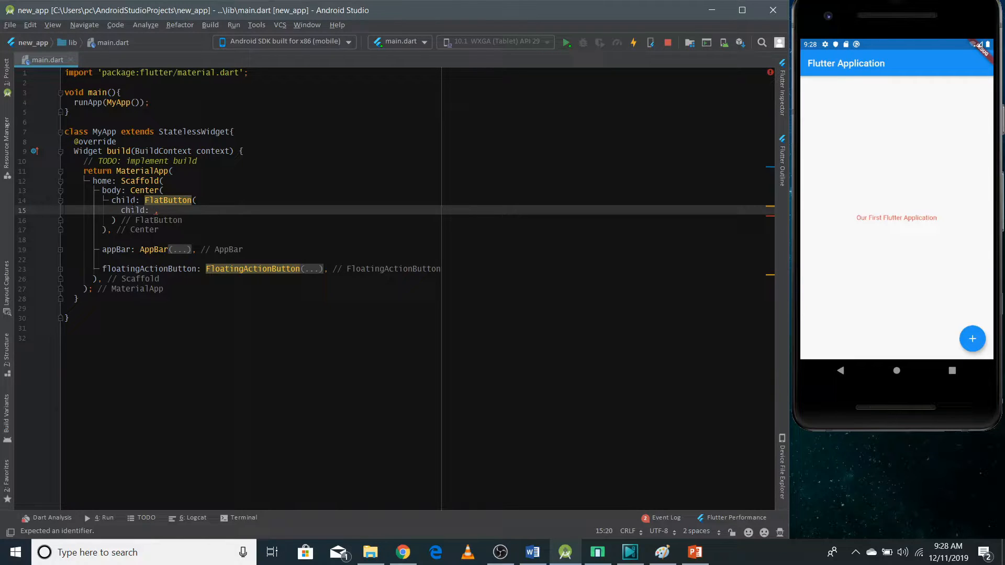
{"action": "type", "text": "Text(\"\"),"}
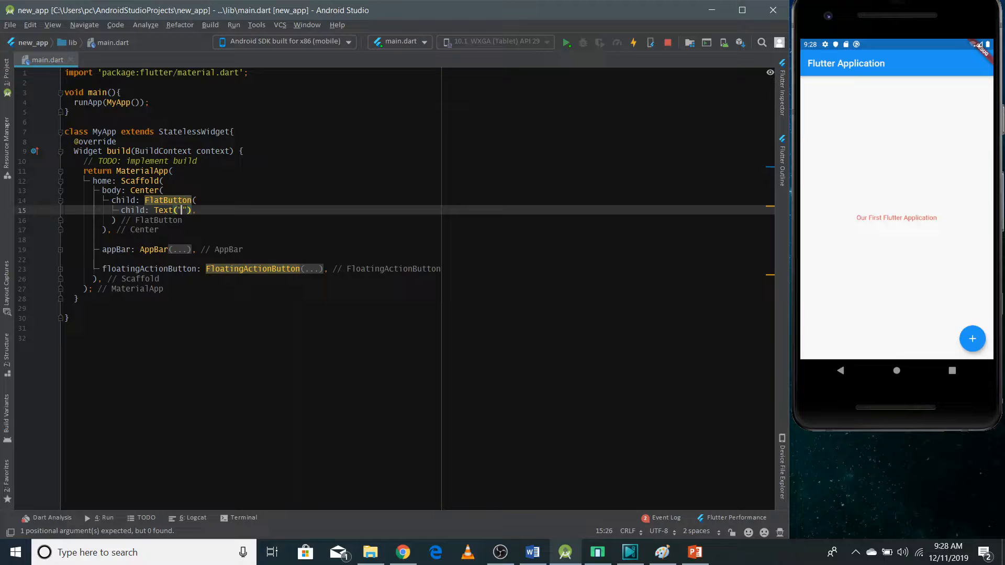
{"action": "type", "text": "\""}
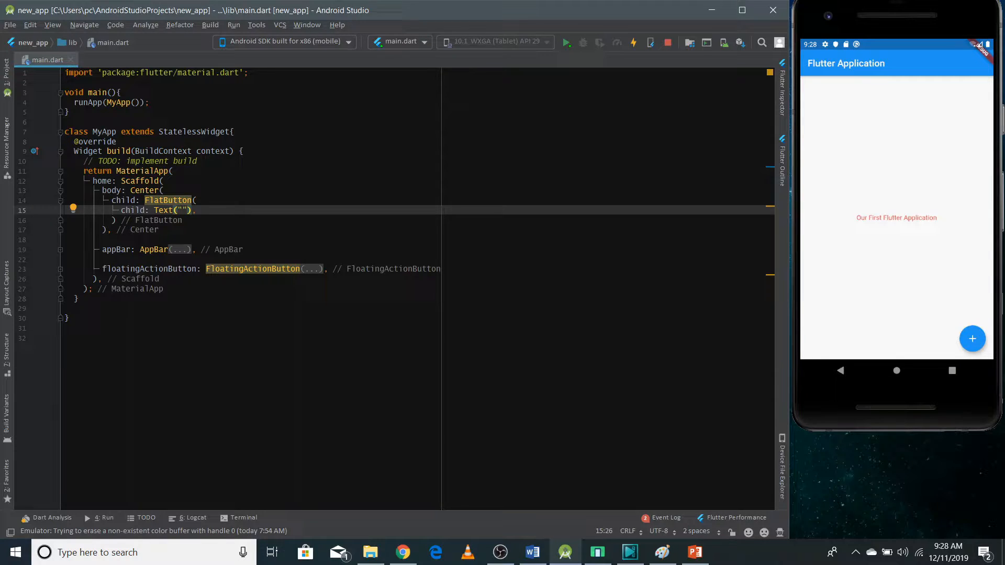
{"action": "type", "text": "Register"}
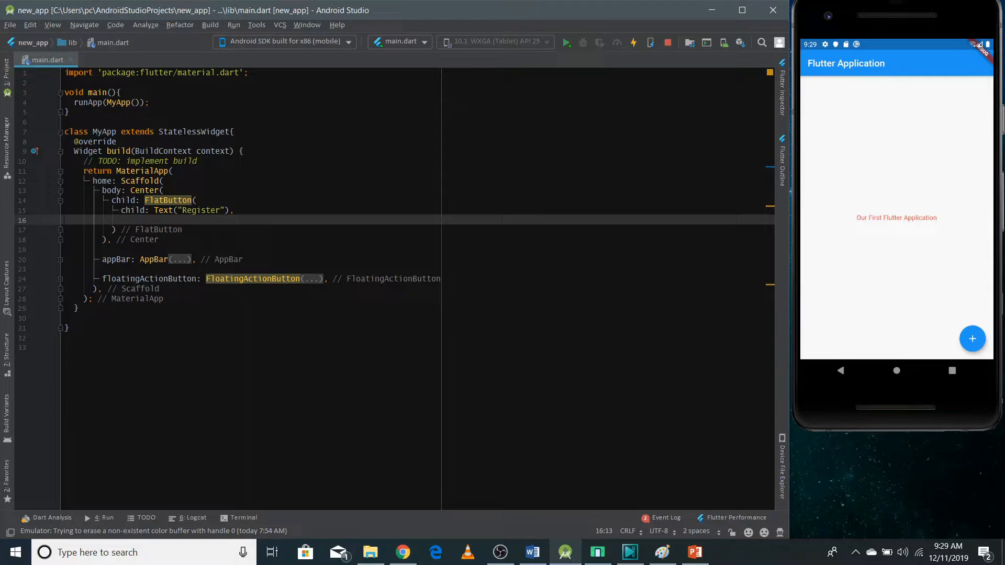
Add onPressed: (){ //code } to the FlatButton and position for a color property.
{"action": "left_click", "coordinate": [120, 220]}
{"action": "type", "text": "onPressed: ,"}
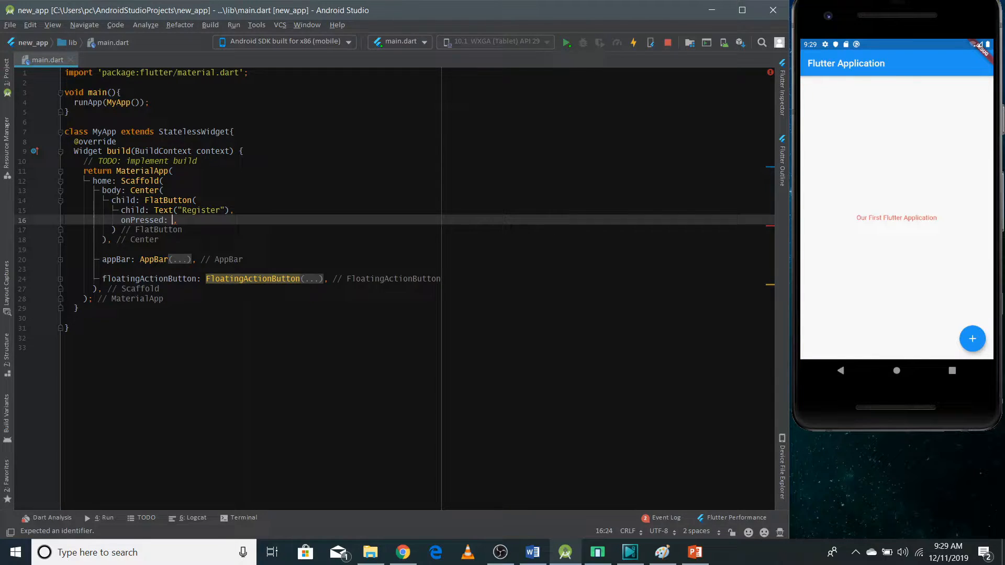
{"action": "type", "text": "()"}
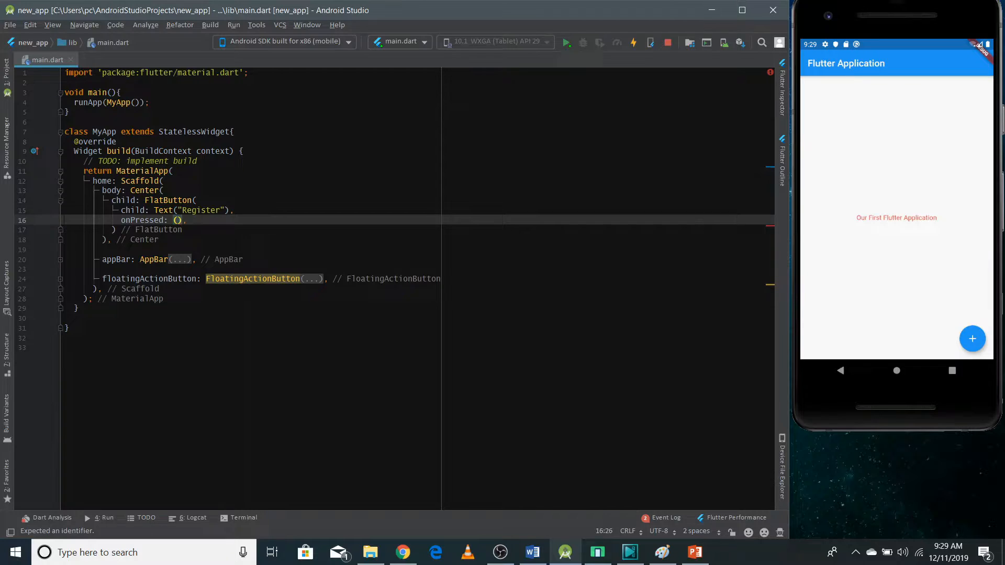
{"action": "type", "text": "{}"}
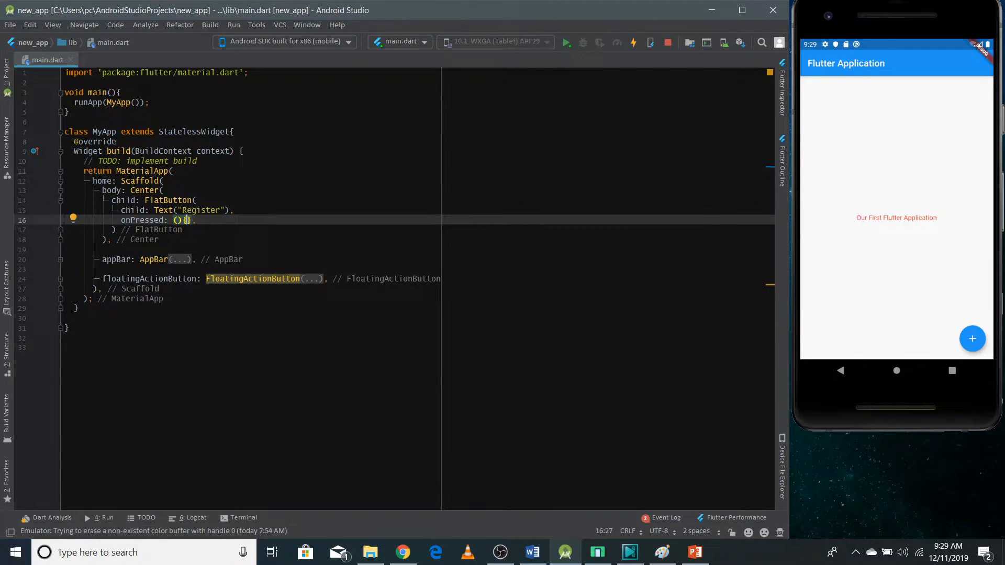
{"action": "key", "text": "Enter"}
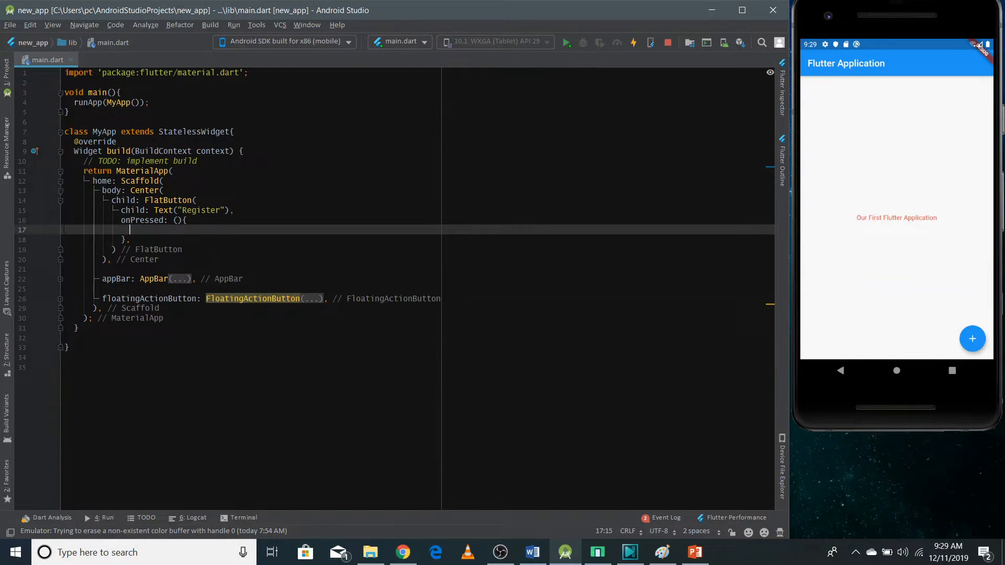
{"action": "type", "text": "//code"}
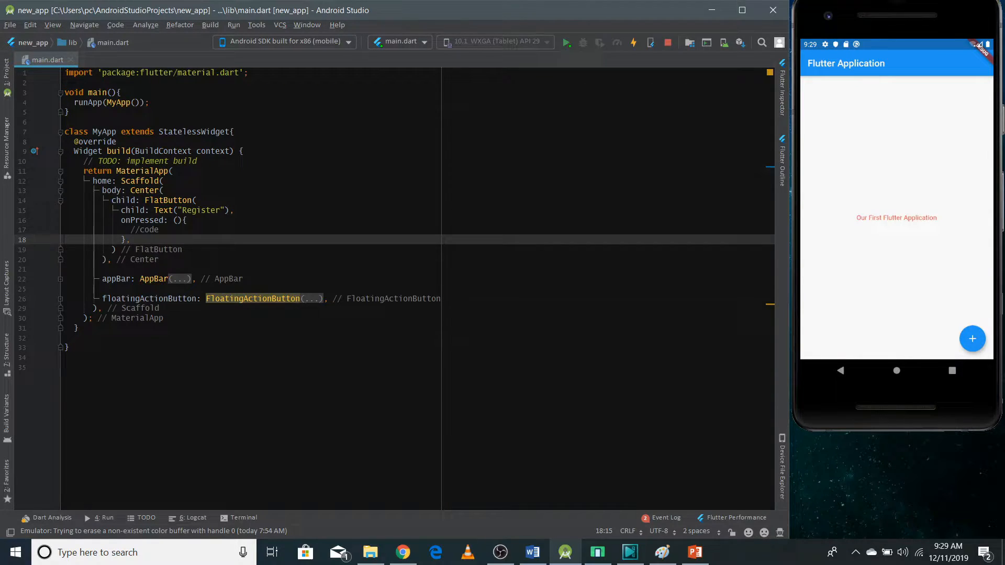
{"action": "left_click", "coordinate": [158, 220]}
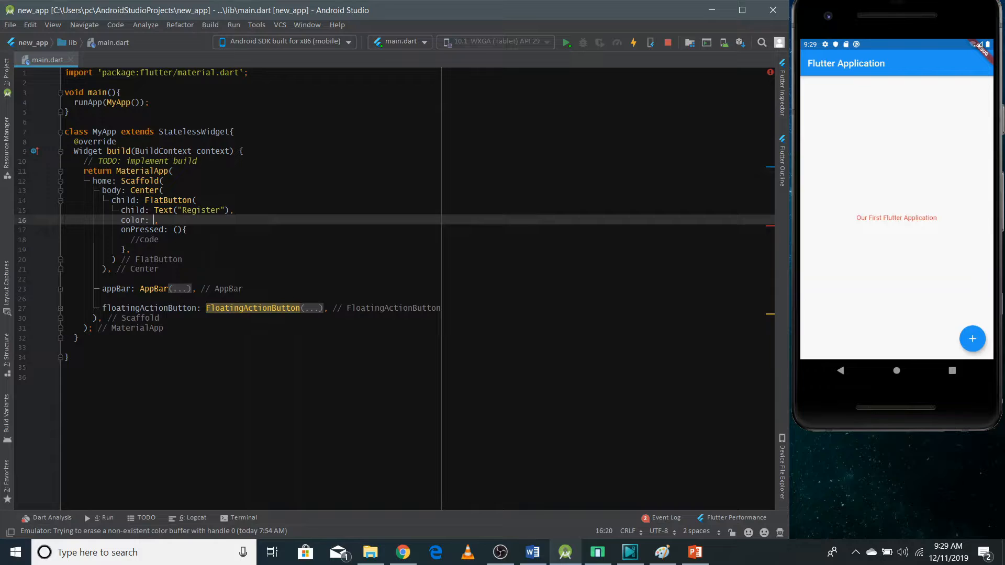
Set the FlatButton color to Colors.blue and hot reload to show it in the emulator.
{"action": "type", "text": "Colors.blue"}
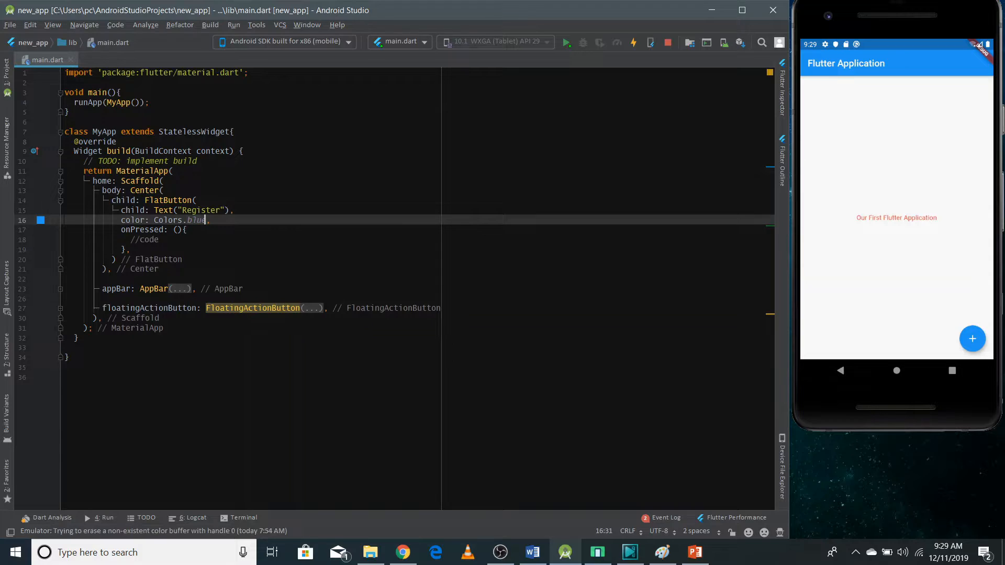
{"action": "left_click", "coordinate": [632, 42]}
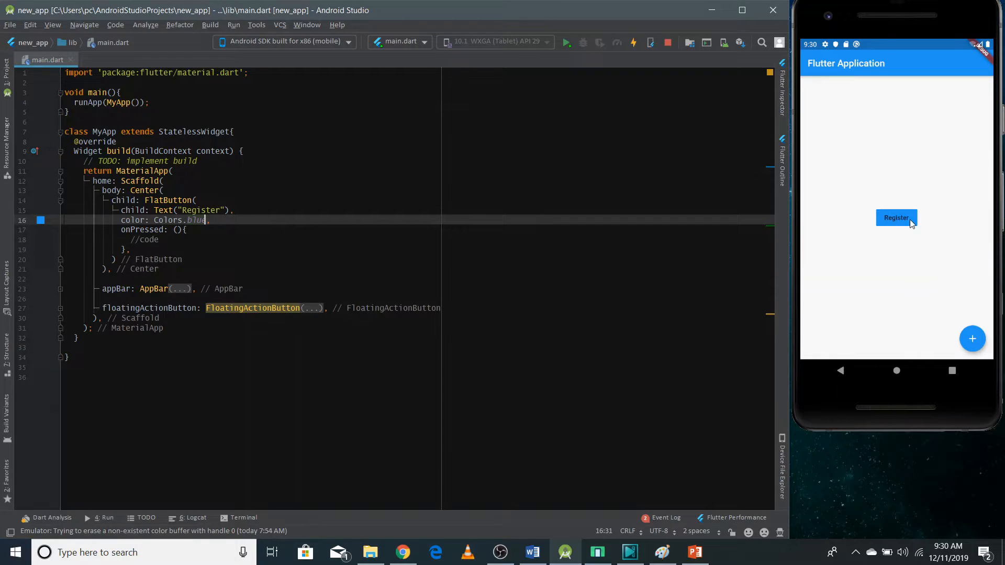
{"action": "mouse_move", "coordinate": [900, 224]}
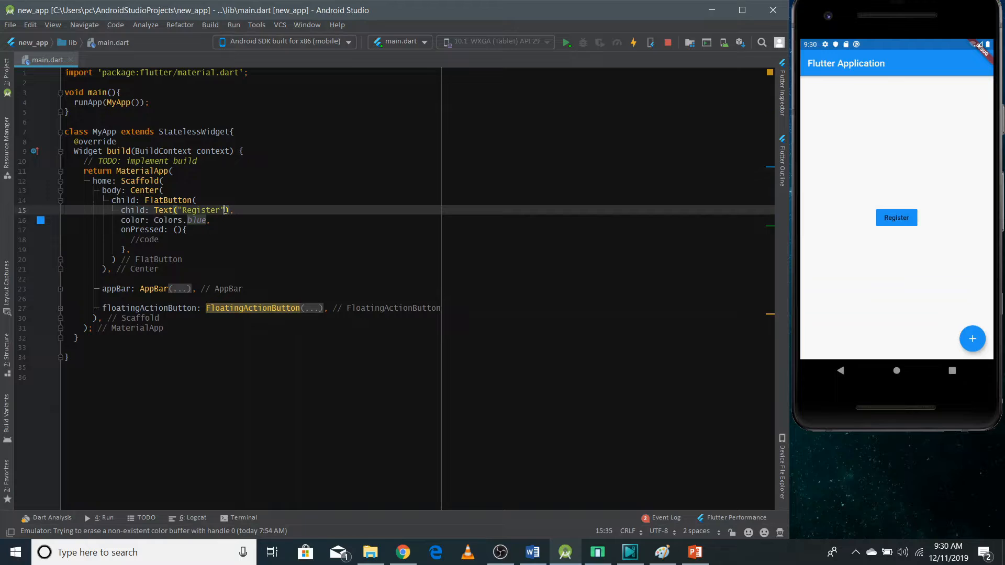
Give the Register Text style: TextStyle(color: Colors.white), then select FlatButton for replacement.
{"action": "type", "text": ", s"}
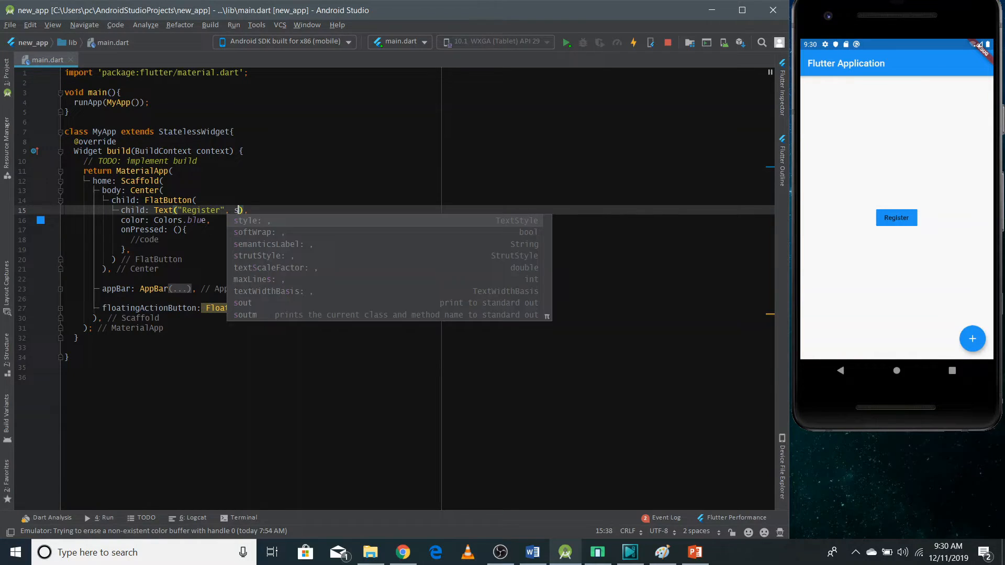
{"action": "type", "text": "1"}
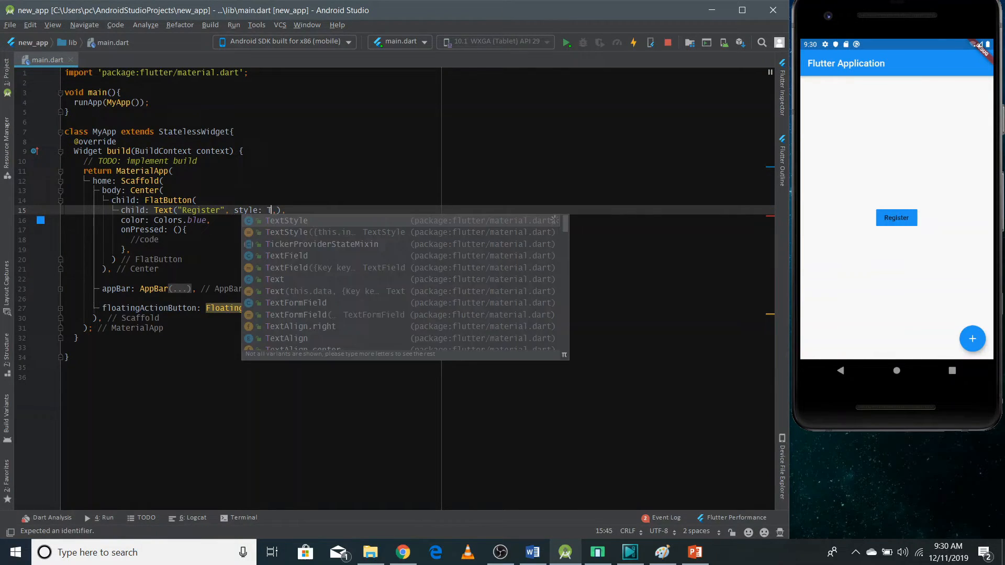
{"action": "left_click", "coordinate": [286, 221]}
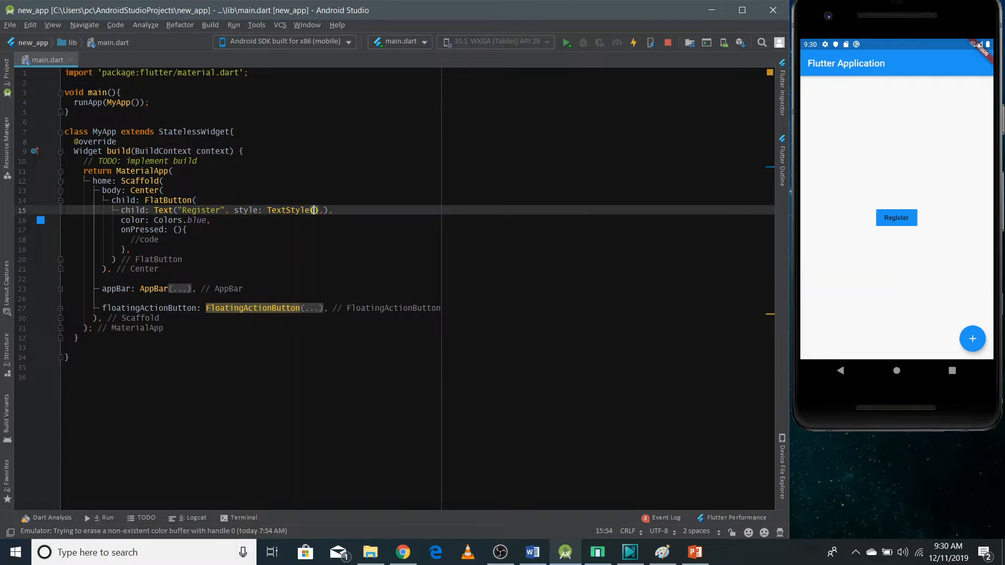
{"action": "type", "text": "color:"}
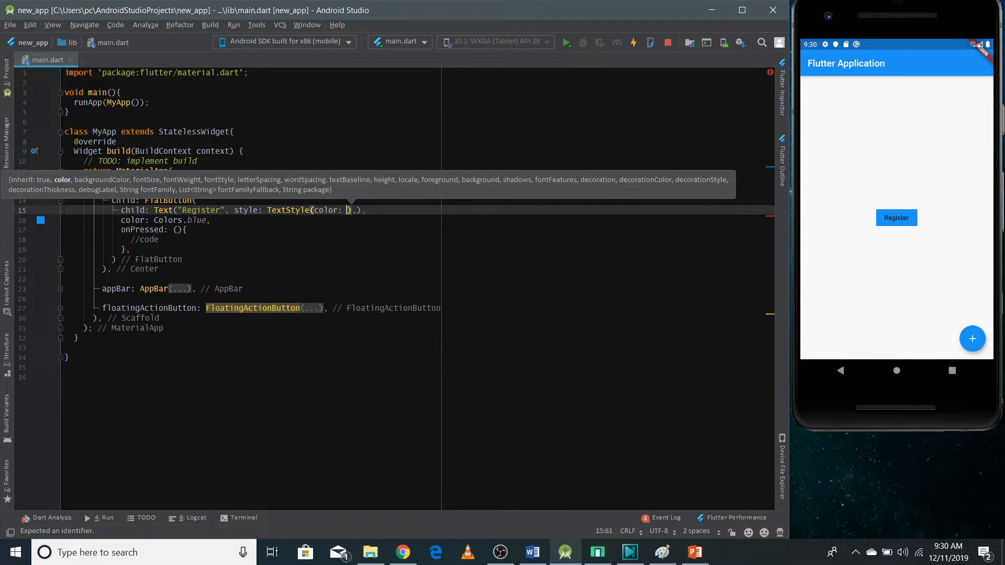
{"action": "type", "text": "Colors"}
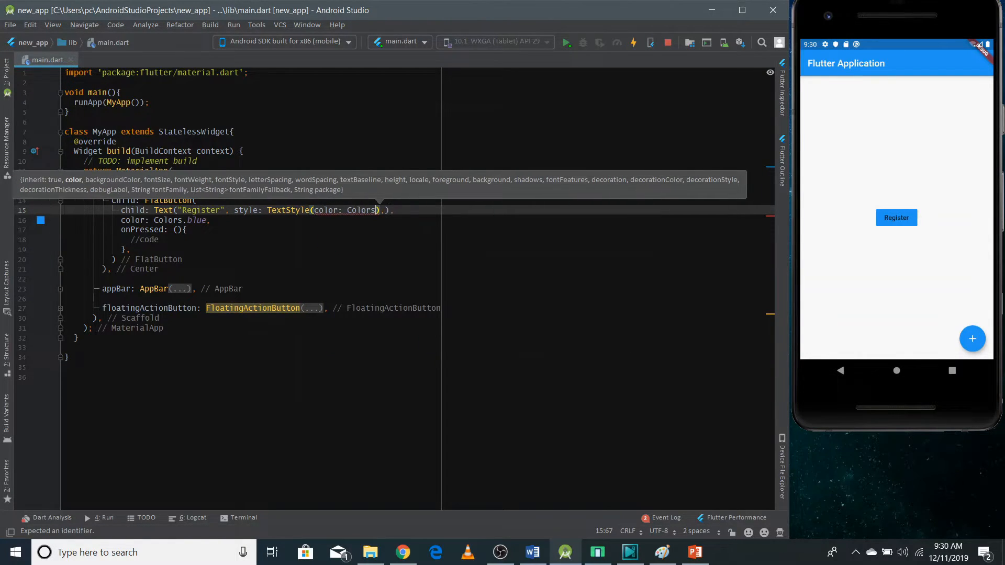
{"action": "type", "text": ".white"}
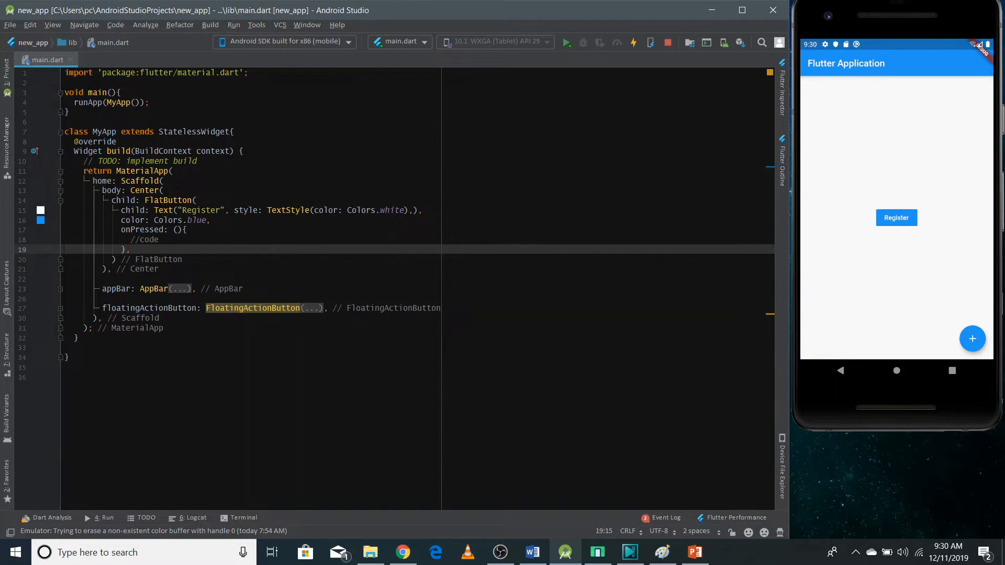
{"action": "double_click", "coordinate": [156, 200]}
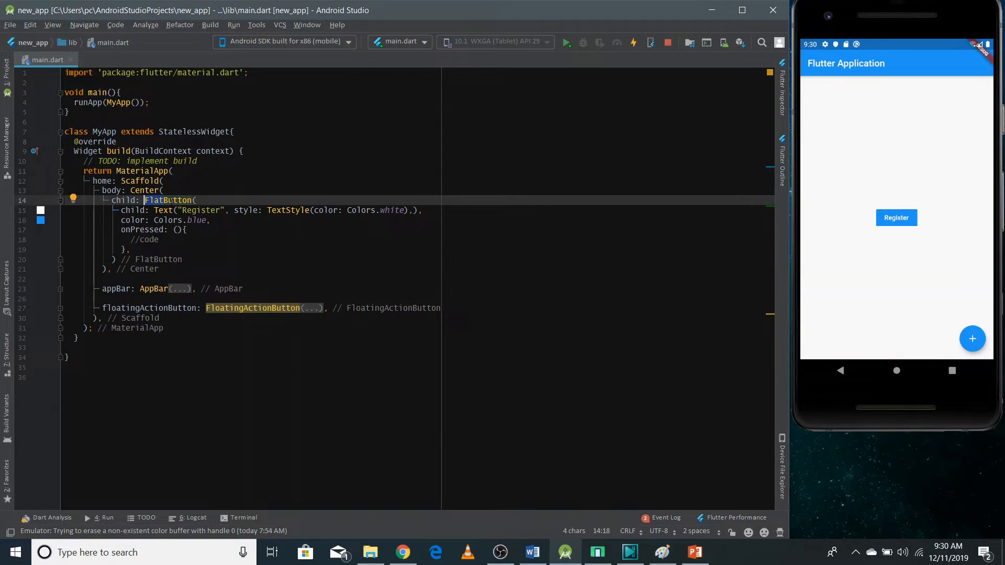
Replace FlatButton with RaisedButton from autocomplete and append .icon to it.
{"action": "type", "text": "Rai"}
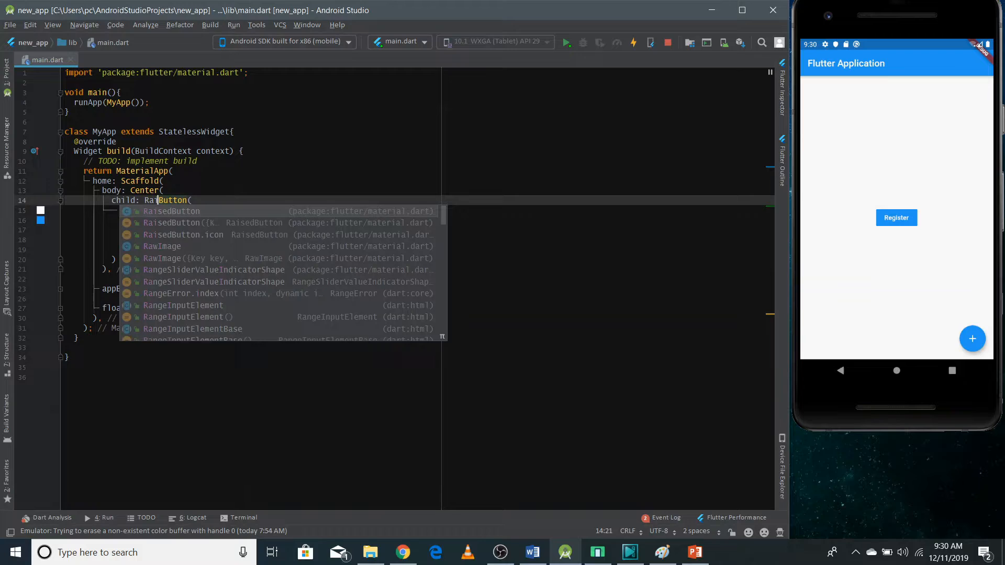
{"action": "left_click", "coordinate": [170, 210]}
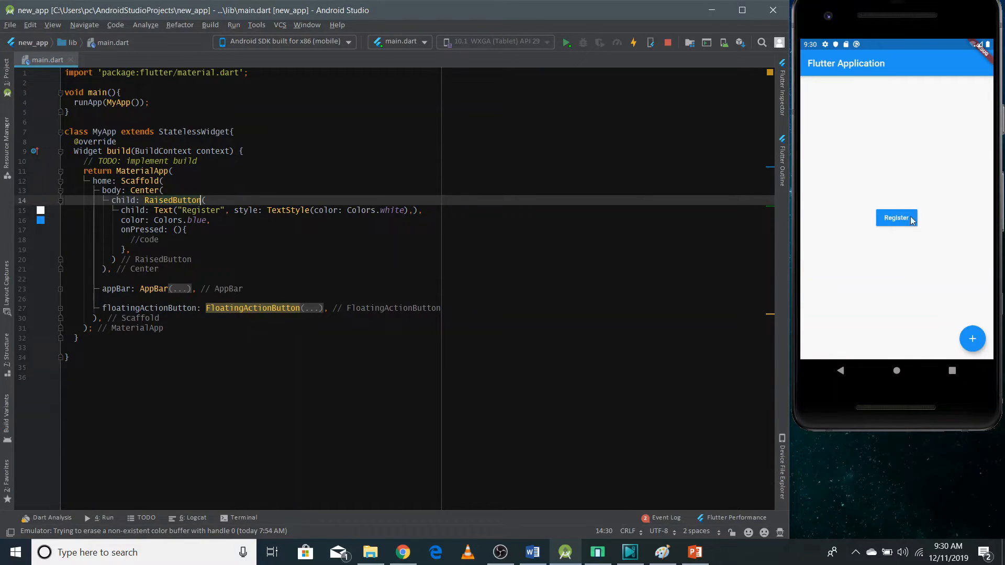
{"action": "mouse_move", "coordinate": [917, 230]}
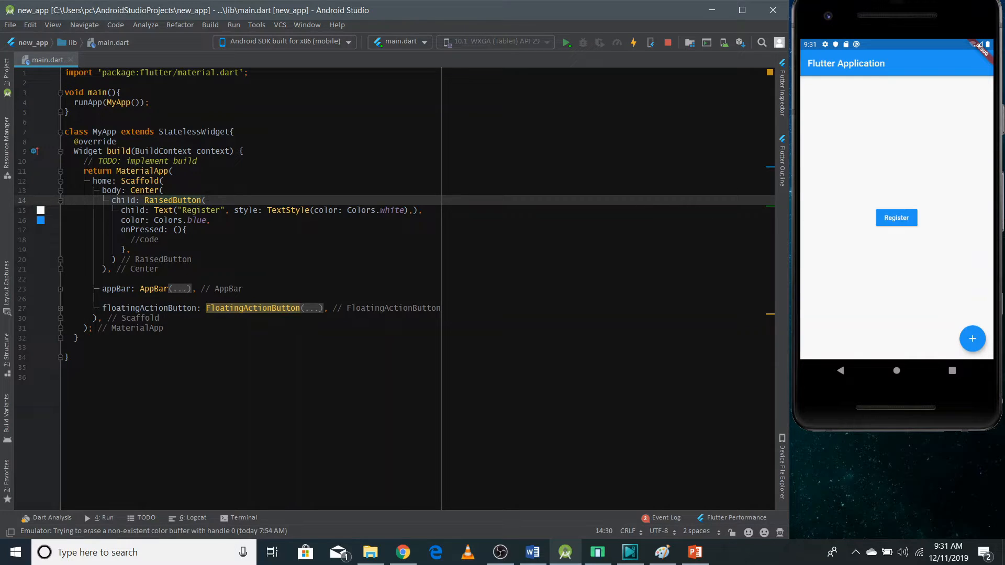
{"action": "type", "text": ".icon"}
{"action": "left_click", "coordinate": [270, 210]}
{"action": "type", "text": "icon: ,"}
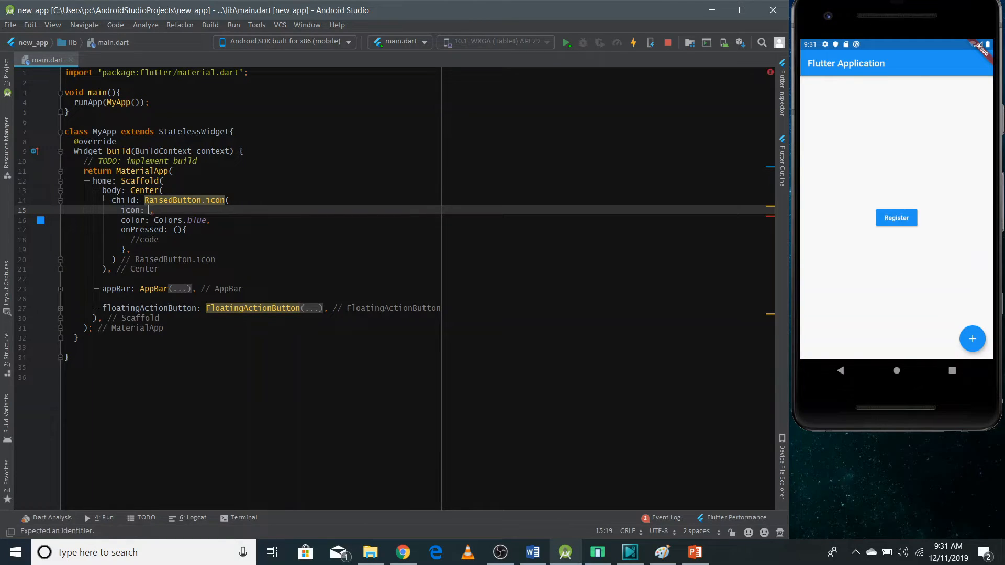
Set icon: Icon(Icons.payment, color: Colors.white) and start the label line.
{"action": "type", "text": "Icon(Ic"}
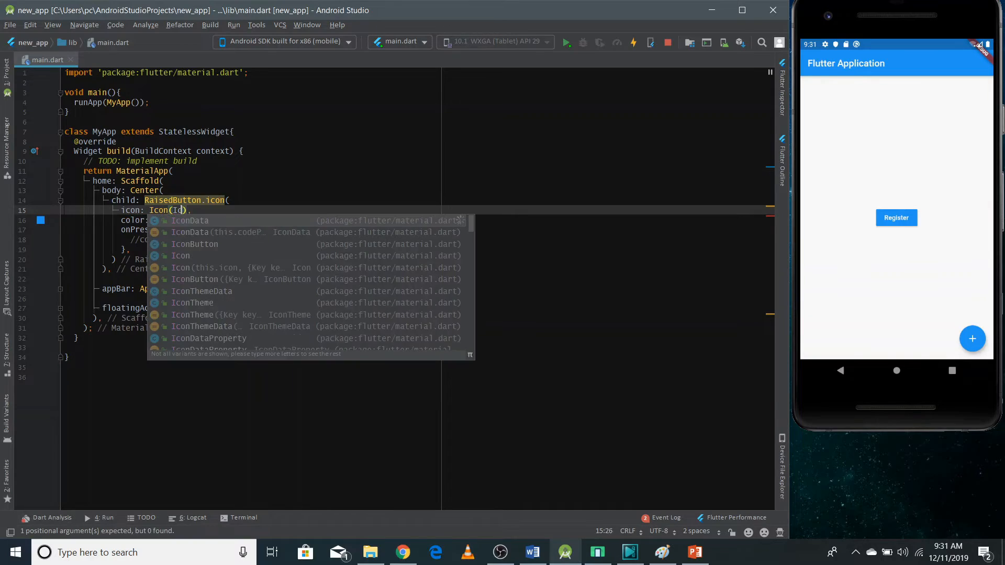
{"action": "type", "text": "cons.payment, color: C"}
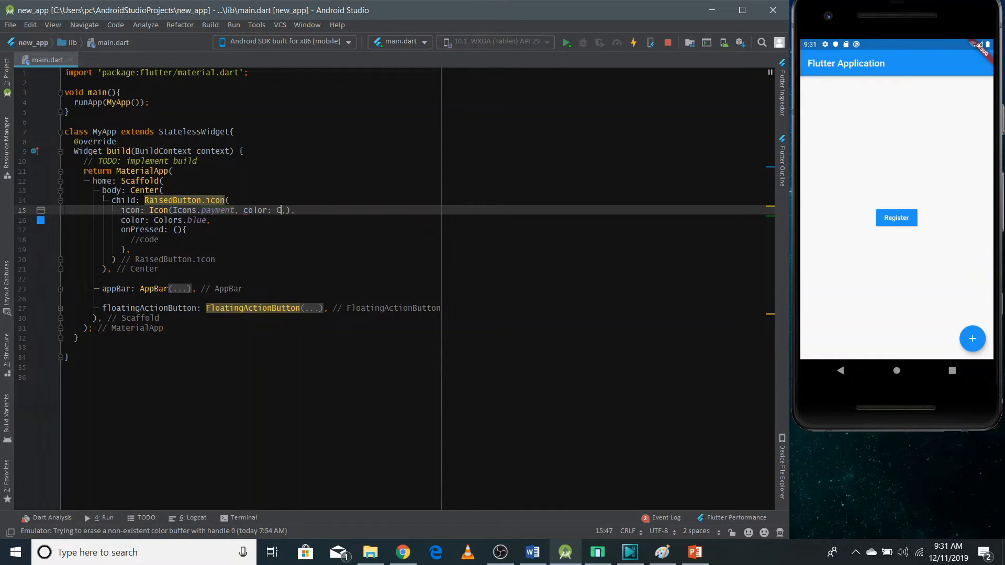
{"action": "type", "text": "olors.white"}
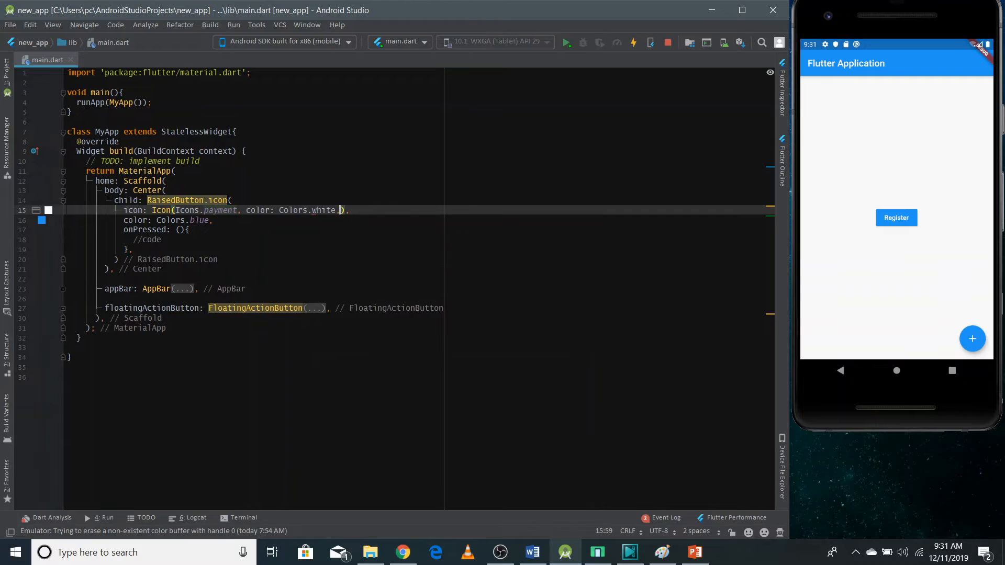
{"action": "key", "text": "enter"}
{"action": "type", "text": "label: ,"}
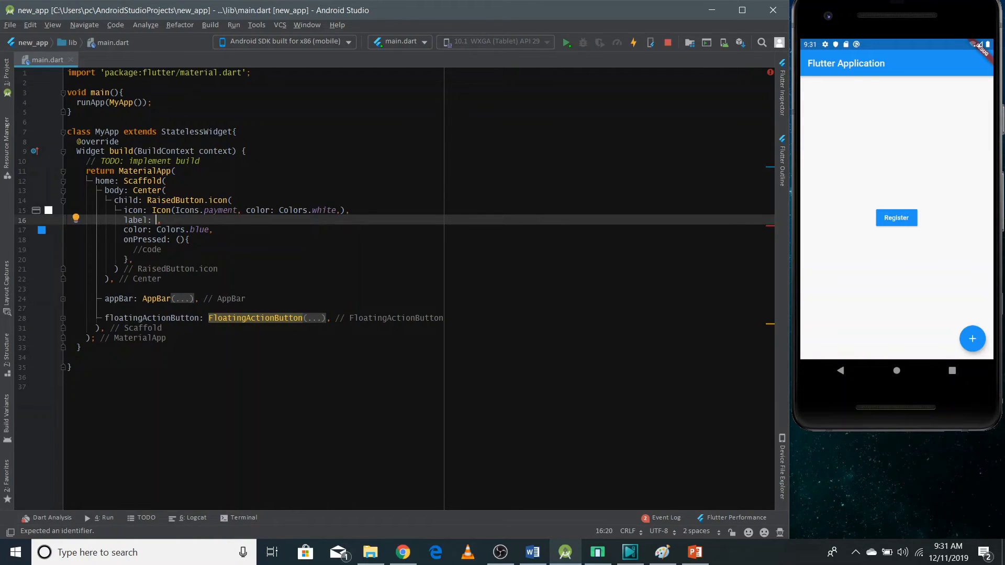
Set label: Text("Make Payment", style: TextStyle(color: Colors.white)) and hot reload the app.
{"action": "type", "text": "Text()"}
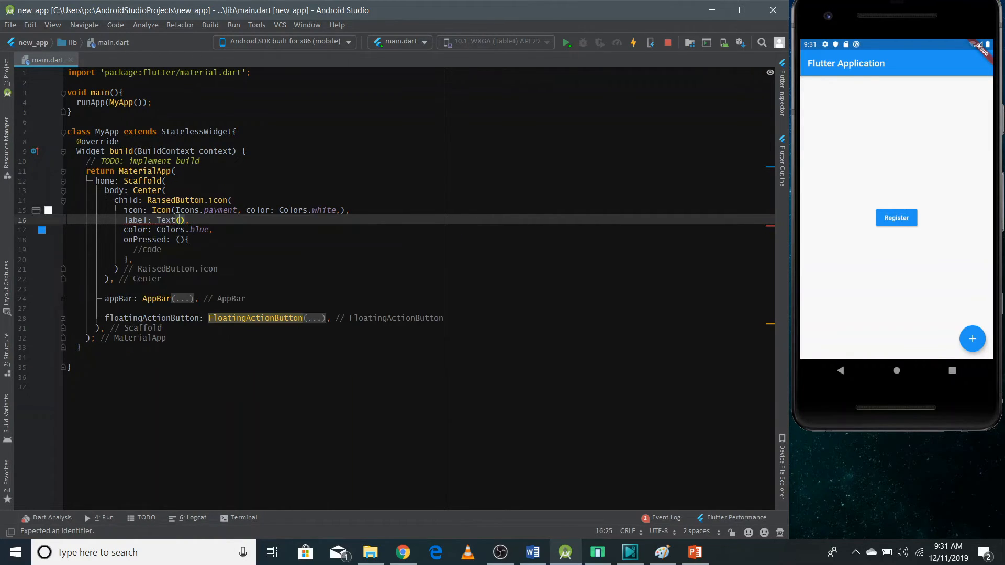
{"action": "type", "text": "\""}
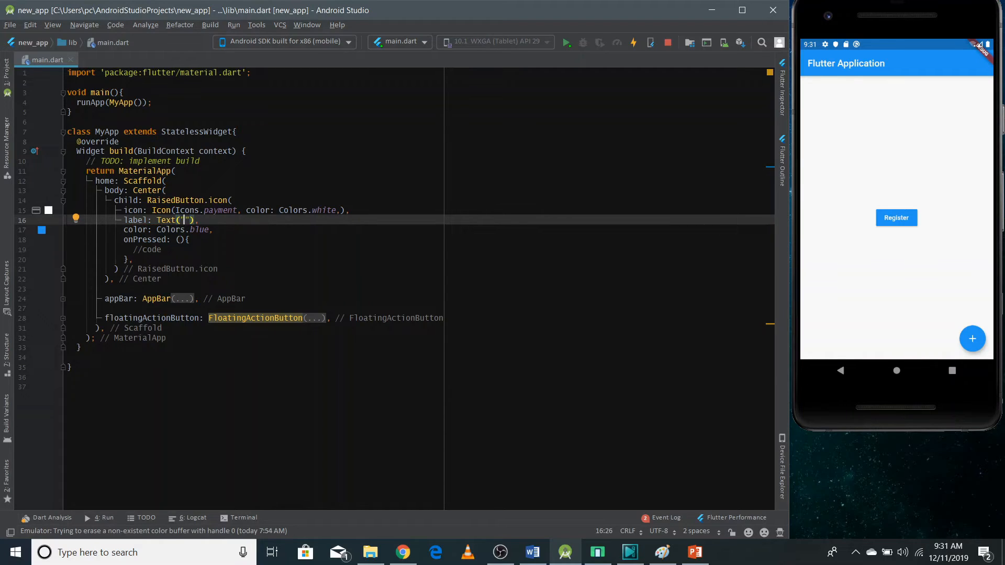
{"action": "type", "text": "Make Payment"}
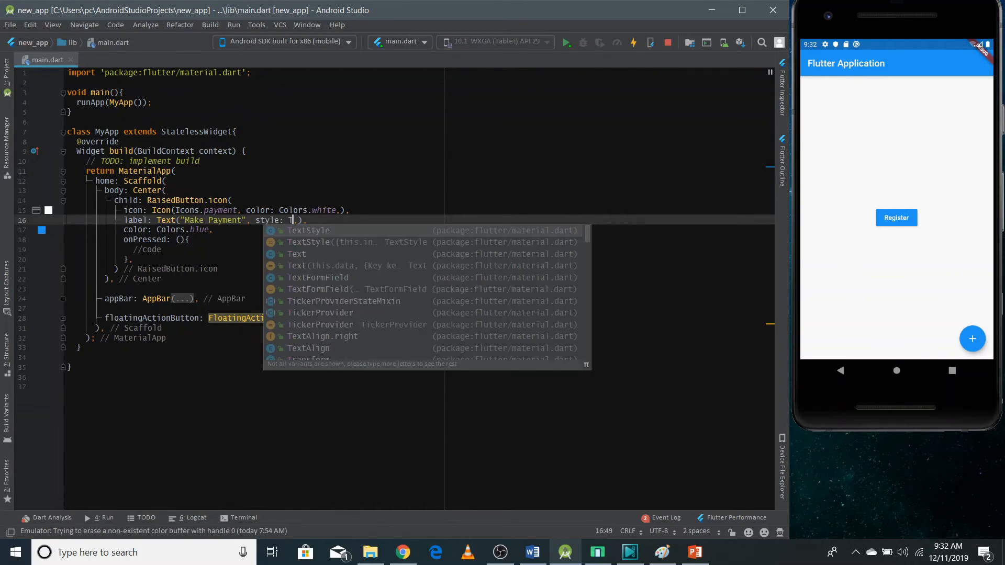
{"action": "left_click", "coordinate": [308, 230]}
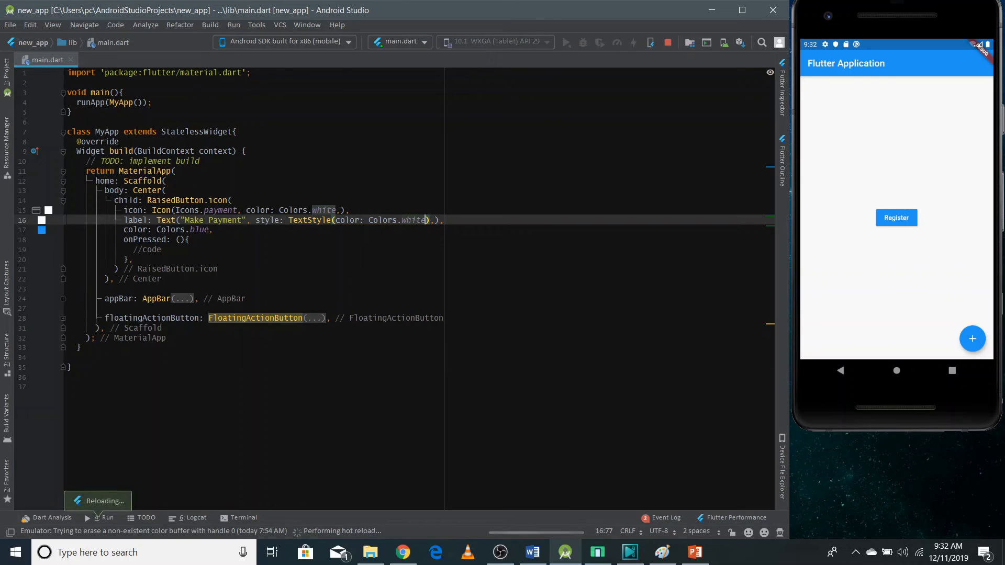
{"action": "left_click", "coordinate": [632, 42]}
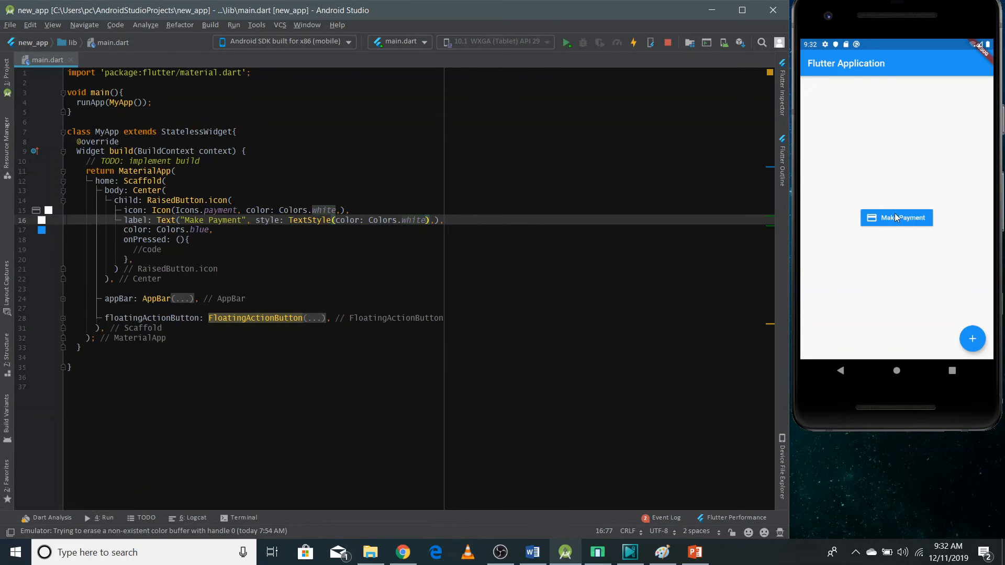
{"action": "mouse_move", "coordinate": [901, 241]}
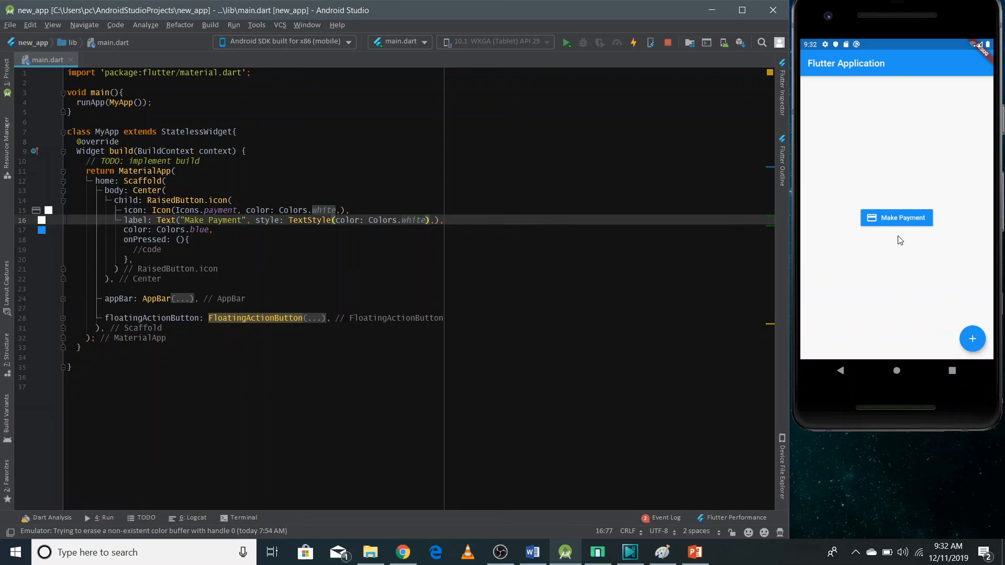